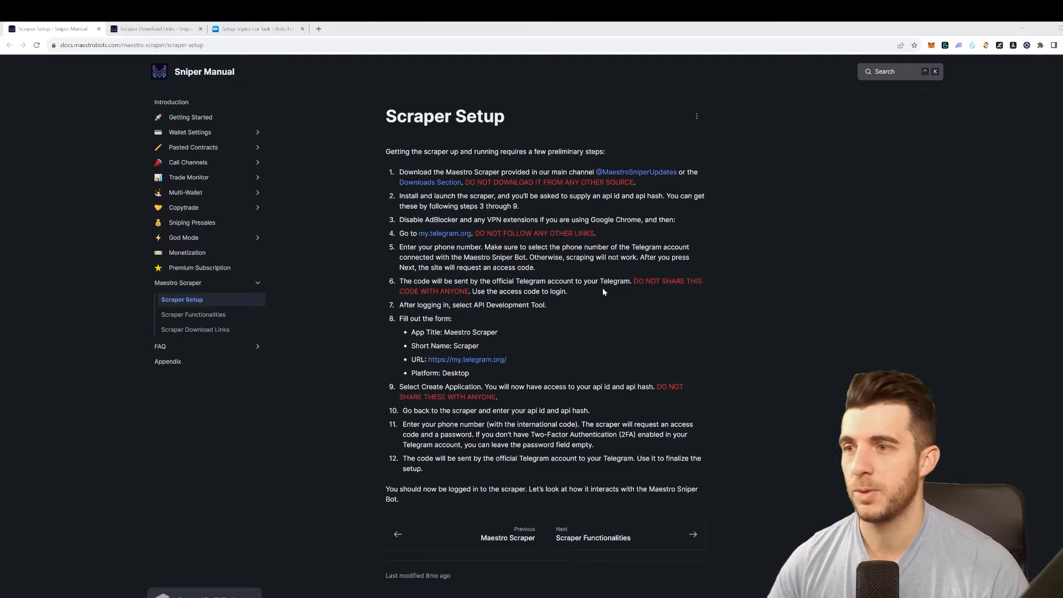
mouse_move(605, 277)
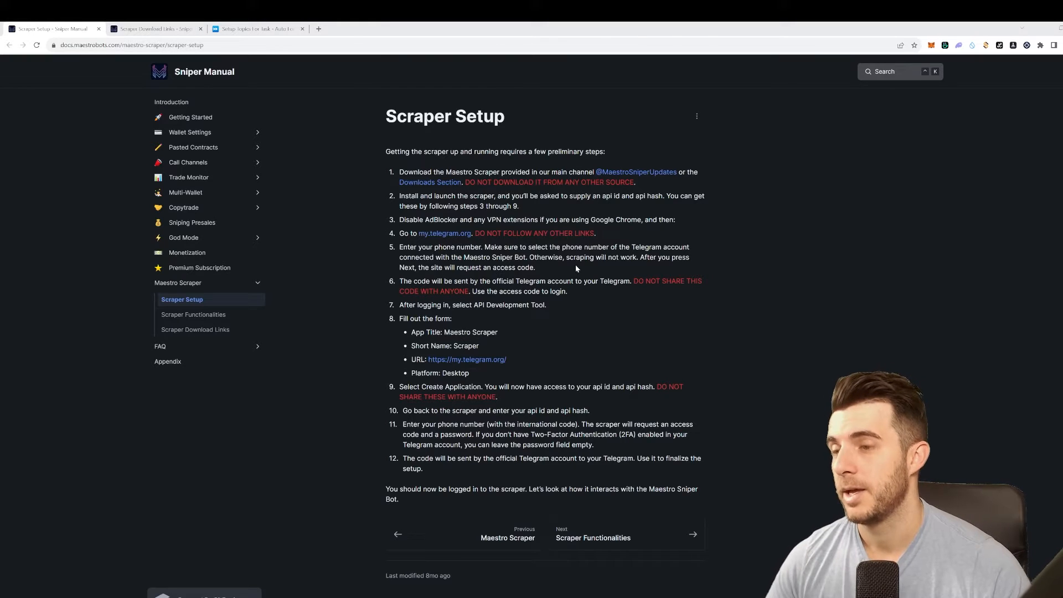
mouse_move(587, 241)
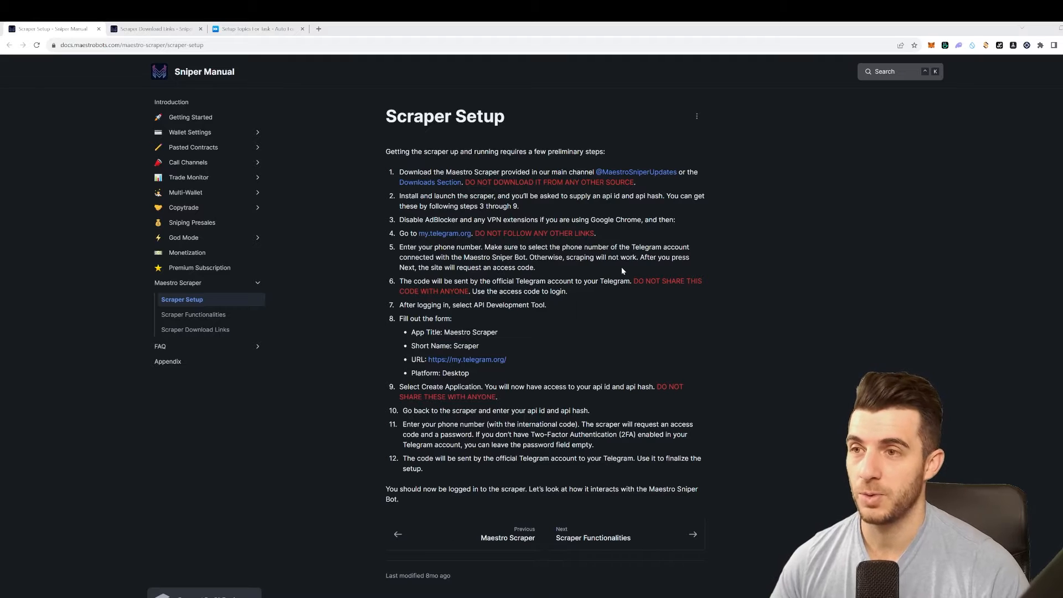
mouse_move(619, 241)
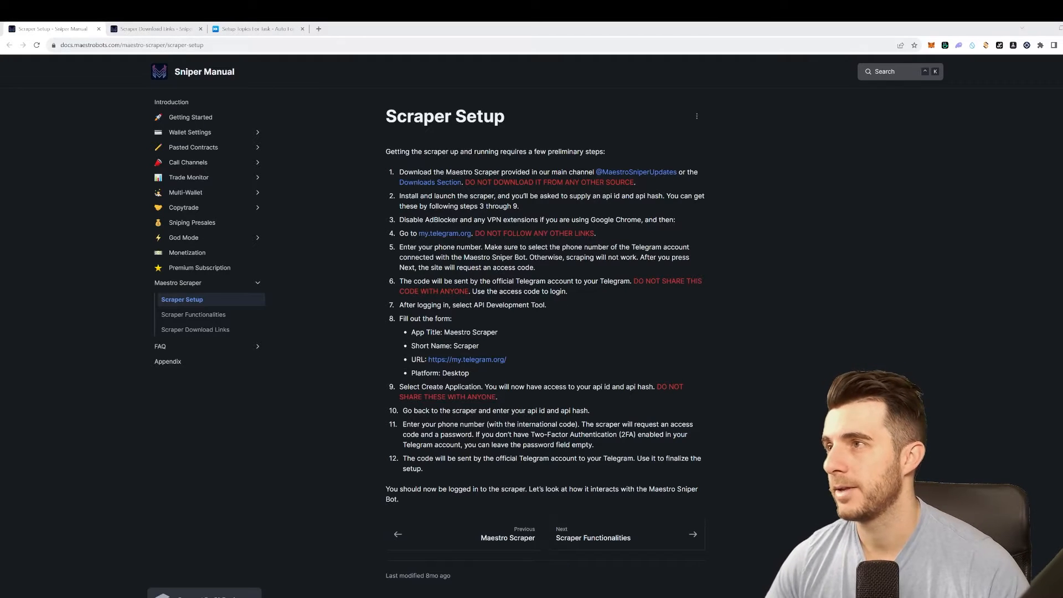
- Check the scraper download links page and return to the setup instructions
left_click(195, 330)
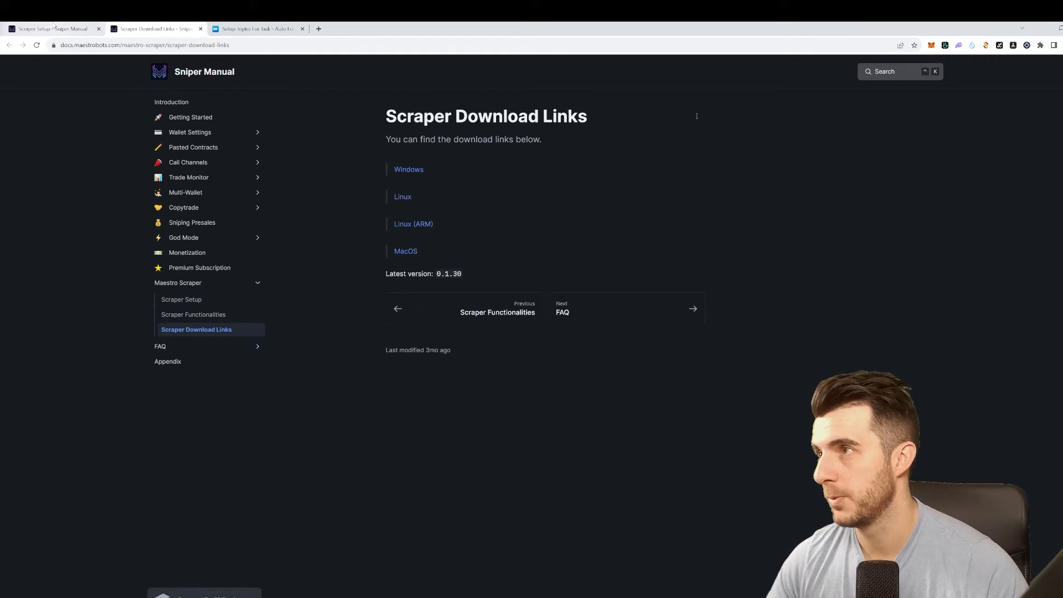
left_click(181, 298)
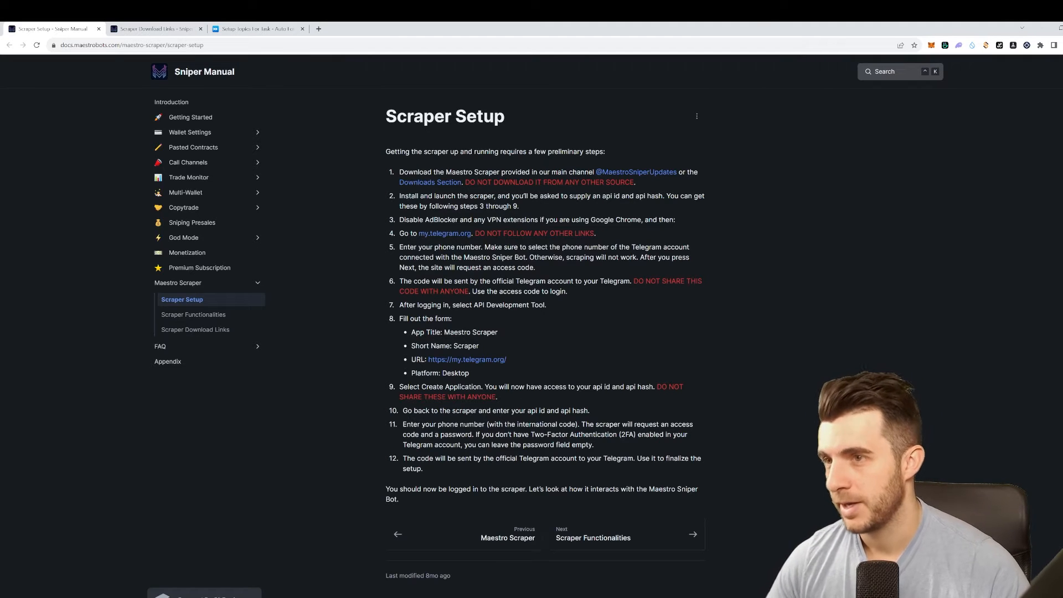
mouse_move(447, 235)
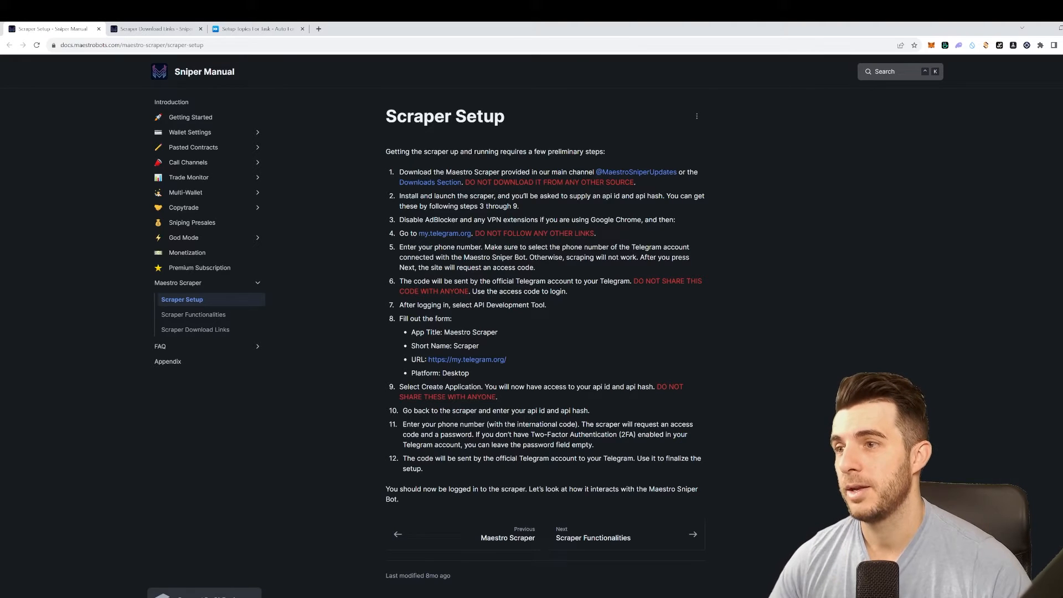
mouse_move(493, 281)
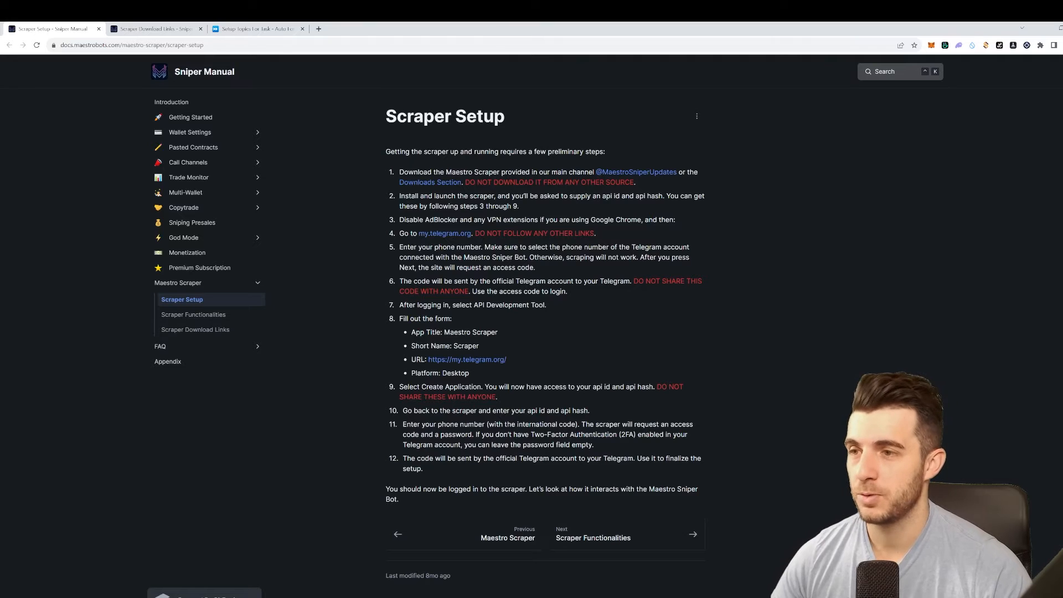
mouse_move(423, 326)
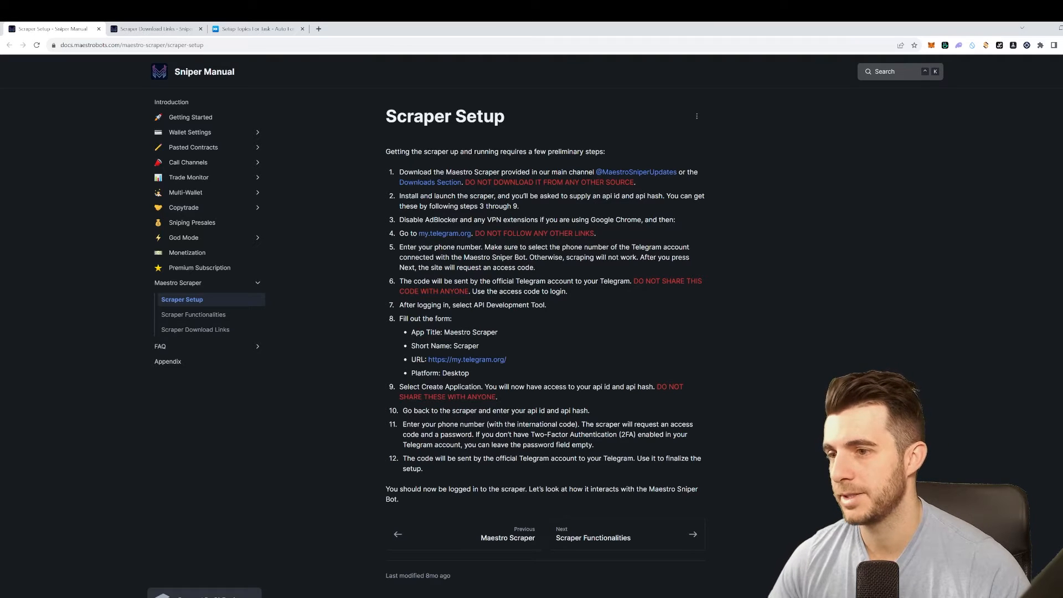
mouse_move(622, 403)
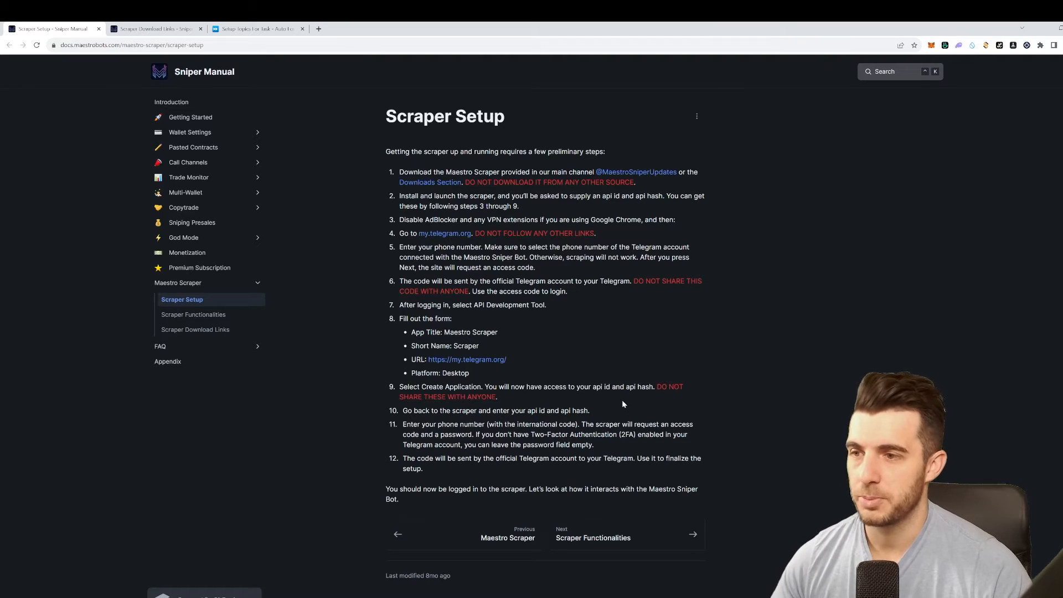
mouse_move(509, 399)
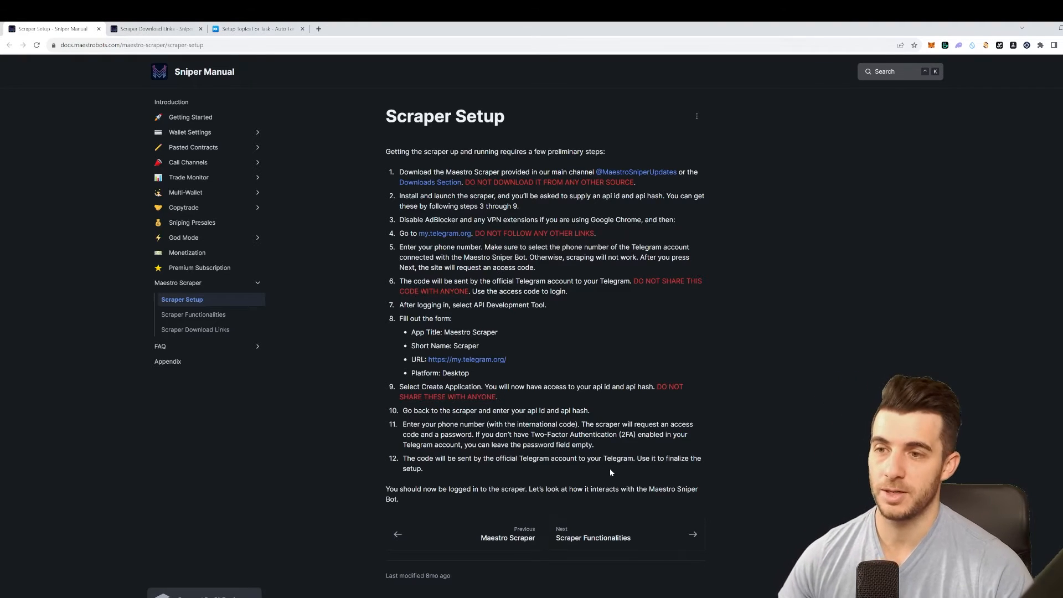
mouse_move(516, 466)
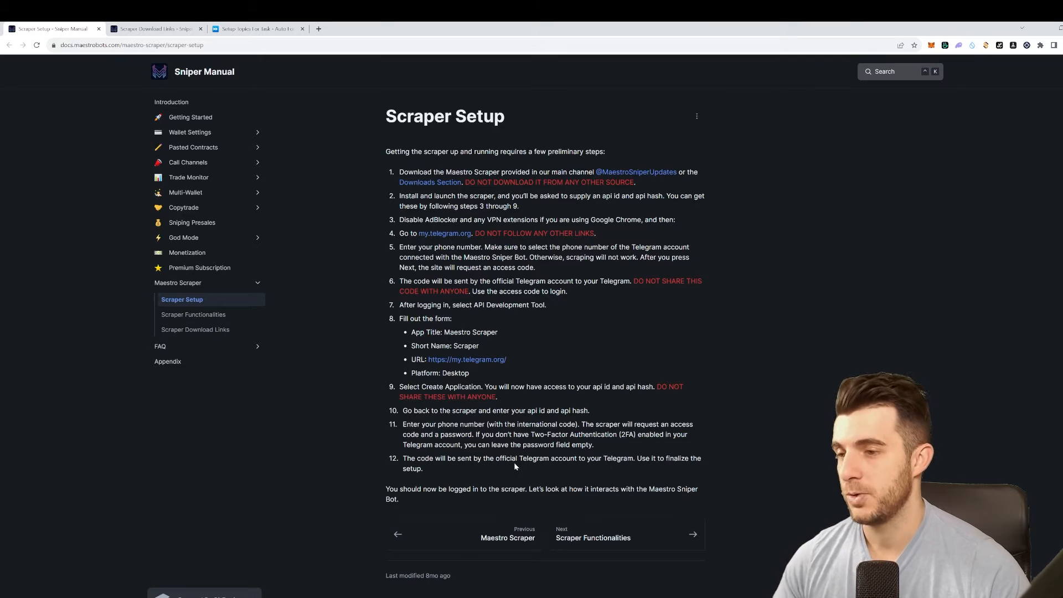
mouse_move(398, 575)
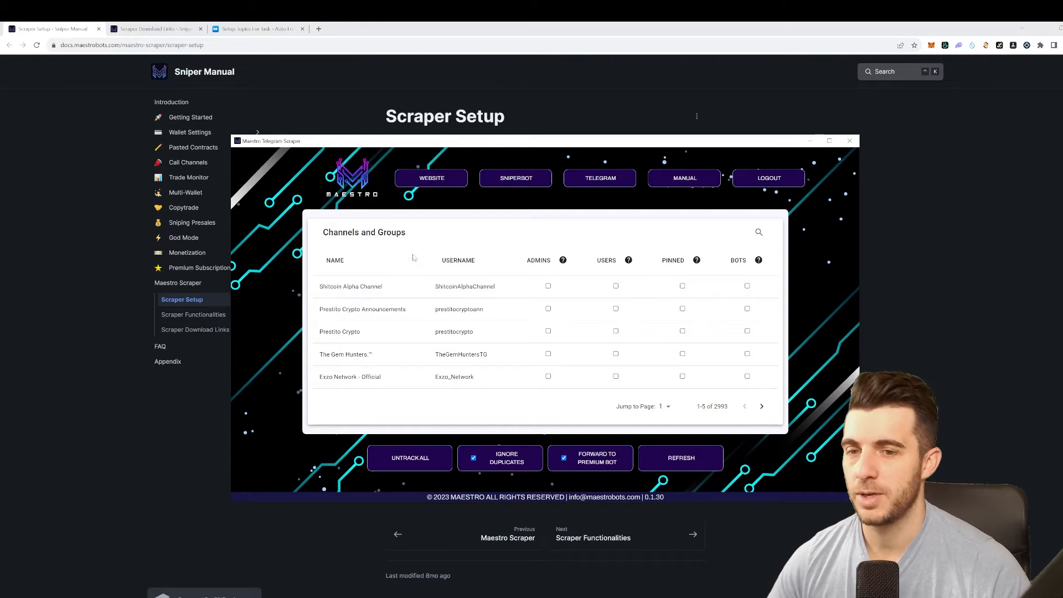
mouse_move(553, 276)
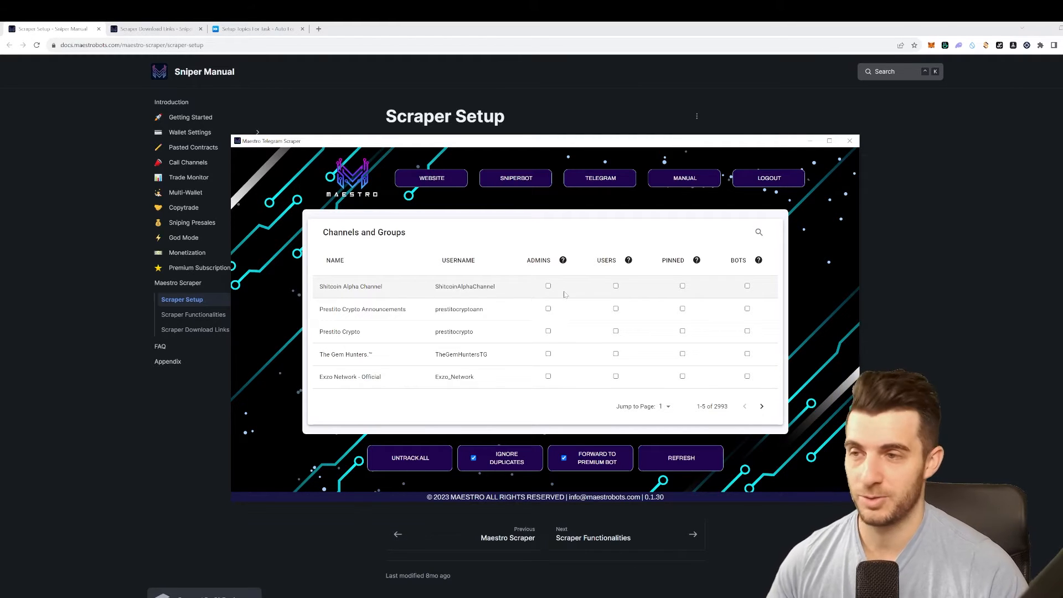
mouse_move(537, 254)
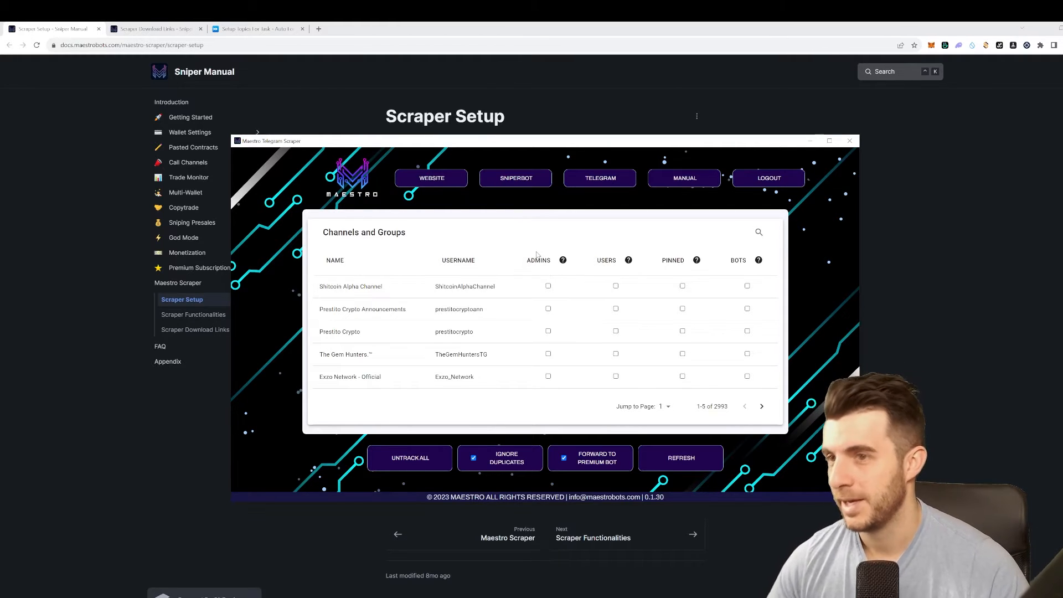
mouse_move(471, 297)
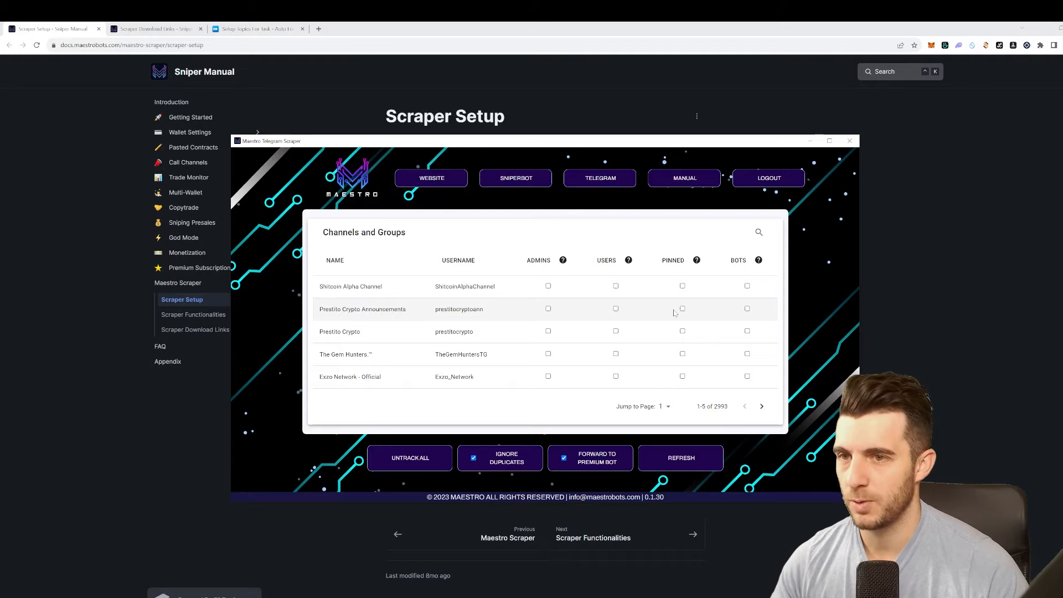
mouse_move(569, 302)
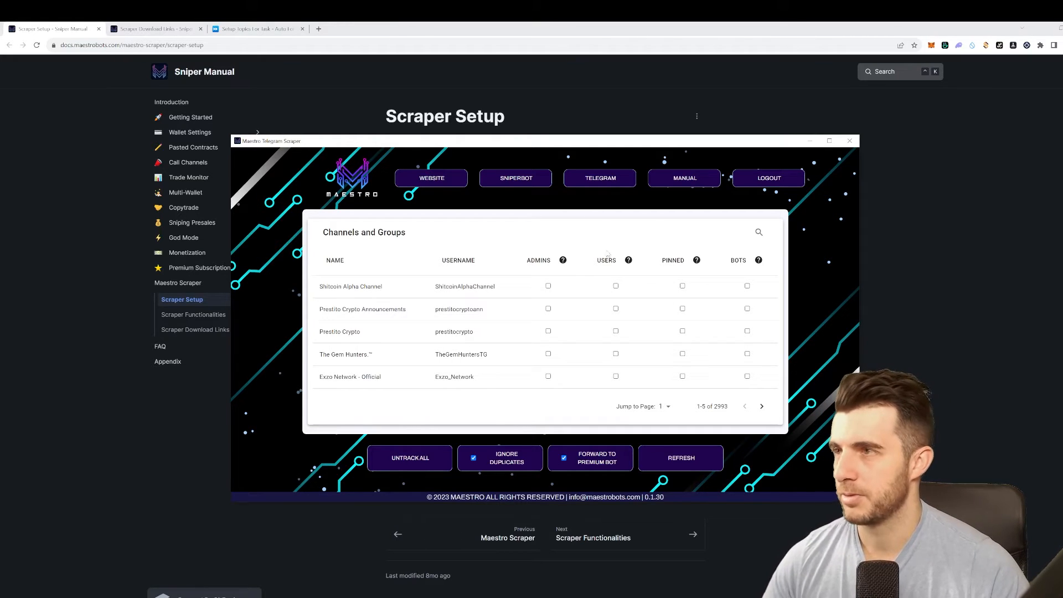
mouse_move(547, 260)
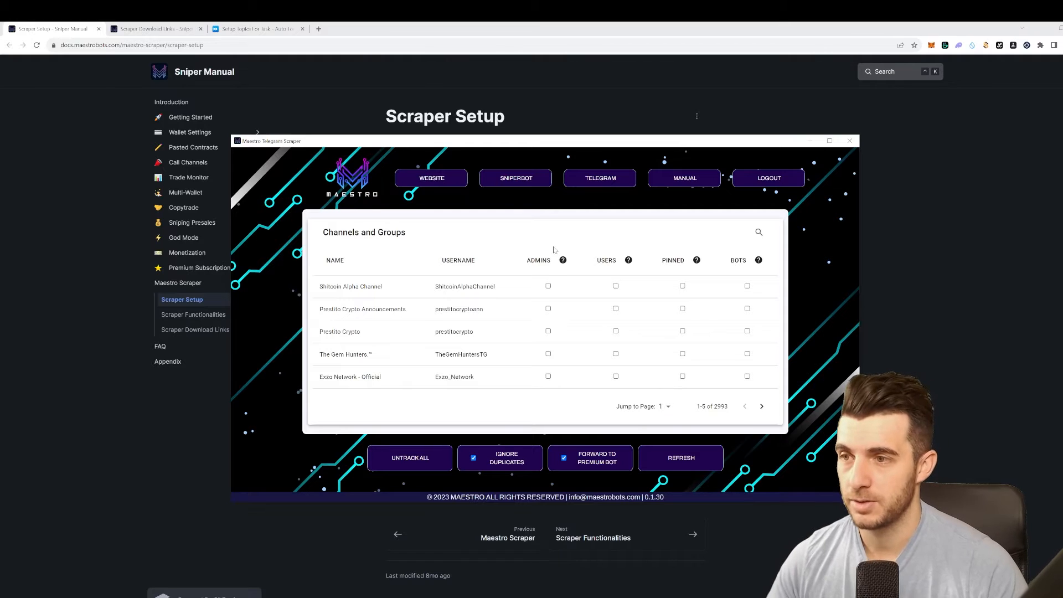
mouse_move(555, 260)
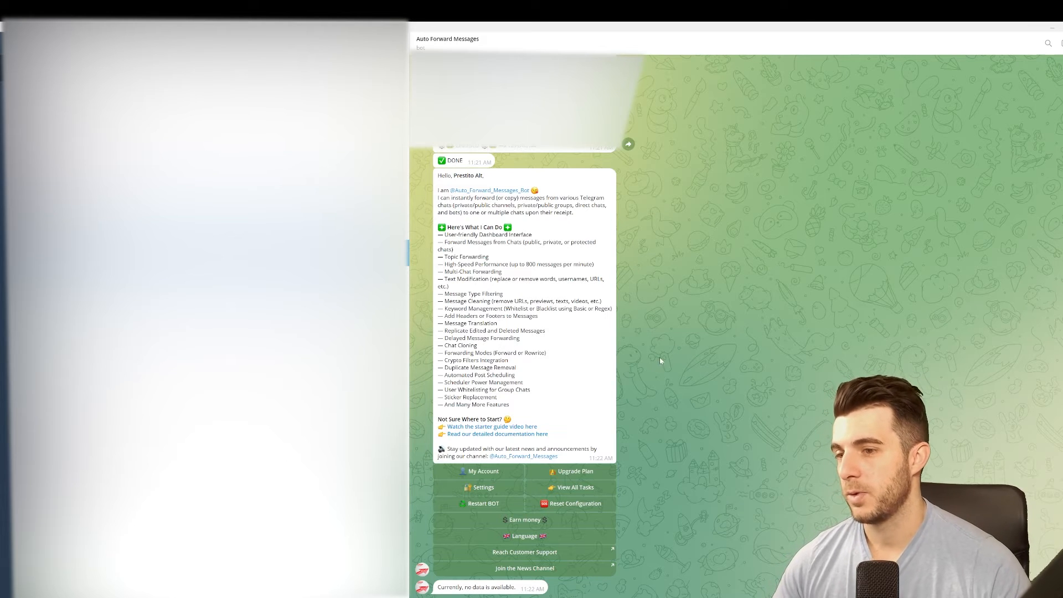
mouse_move(644, 449)
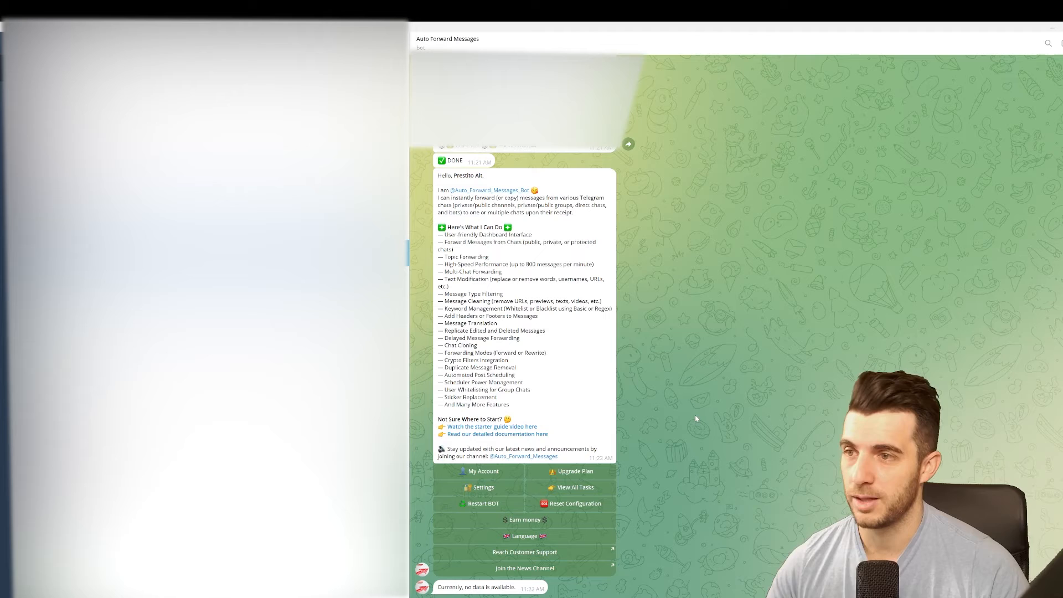
mouse_move(647, 382)
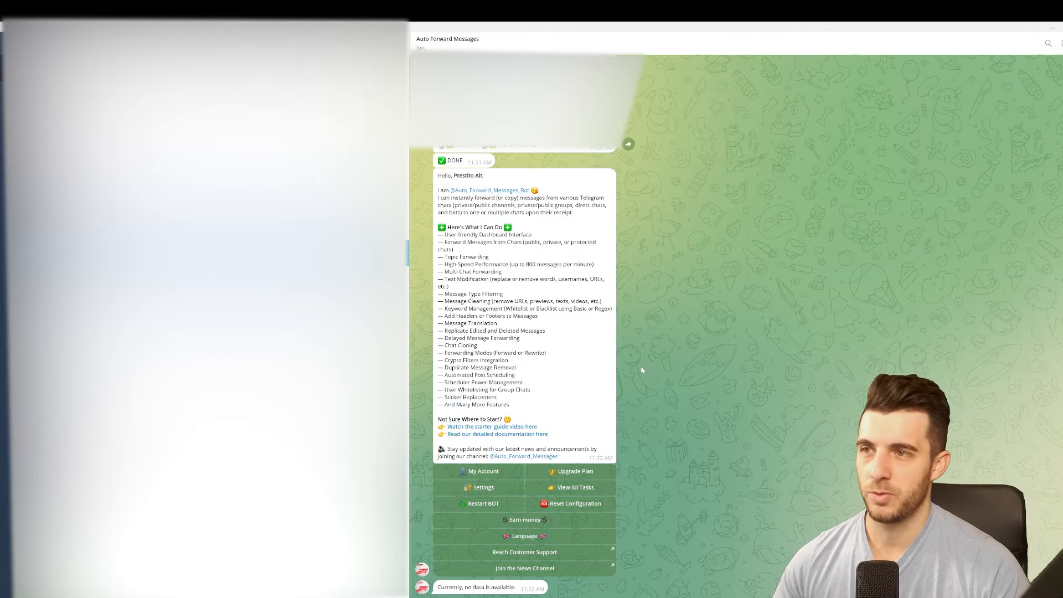
mouse_move(625, 295)
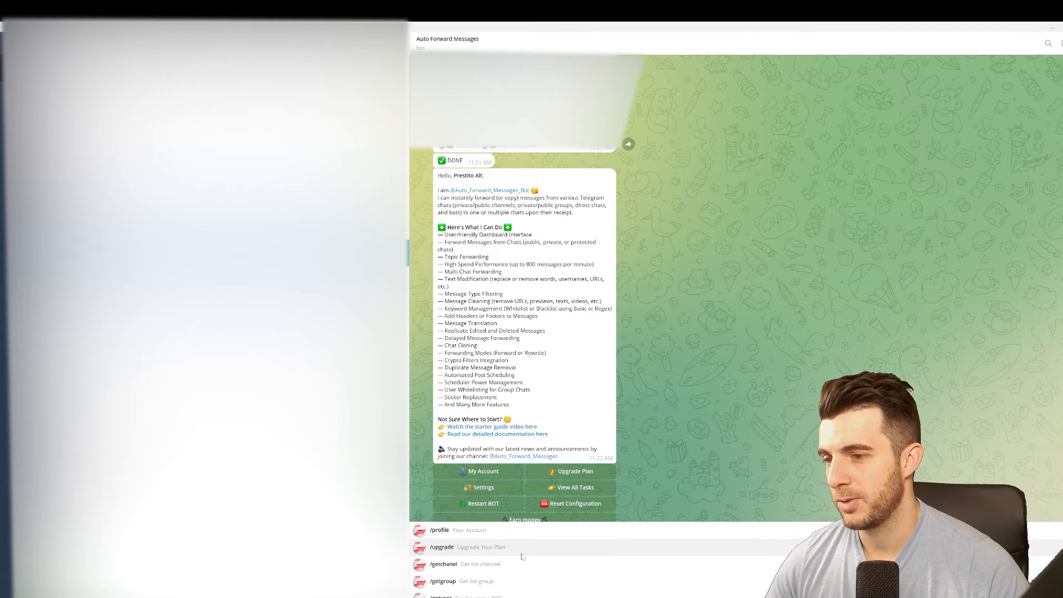
- Scroll through the Auto Forward Messages bot's available commands list
scroll("down", 3)
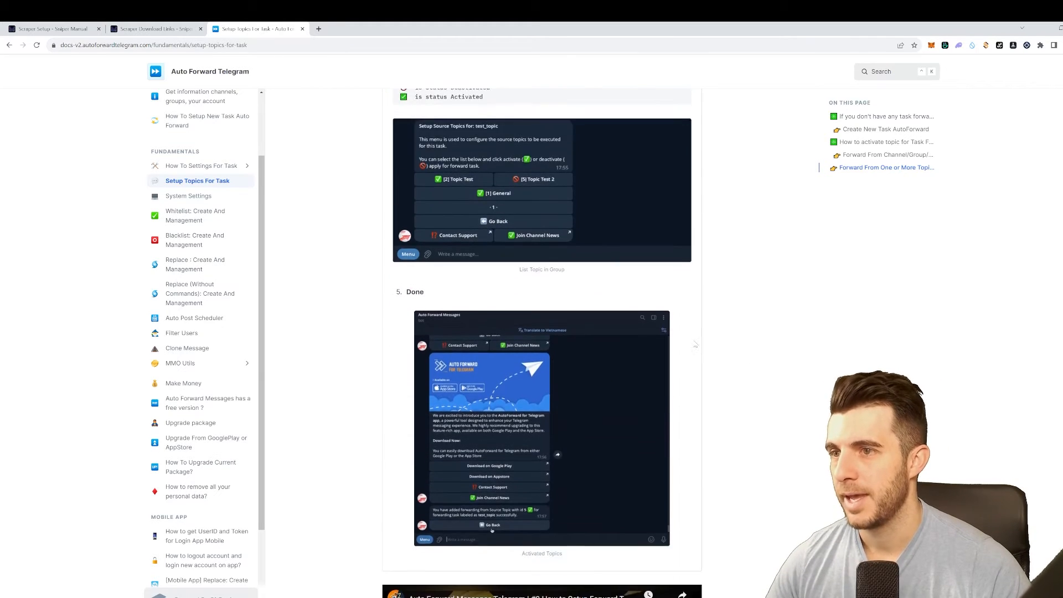
- Scroll the Setup Topics For Task guide down toward the final Done step
scroll("down", 3)
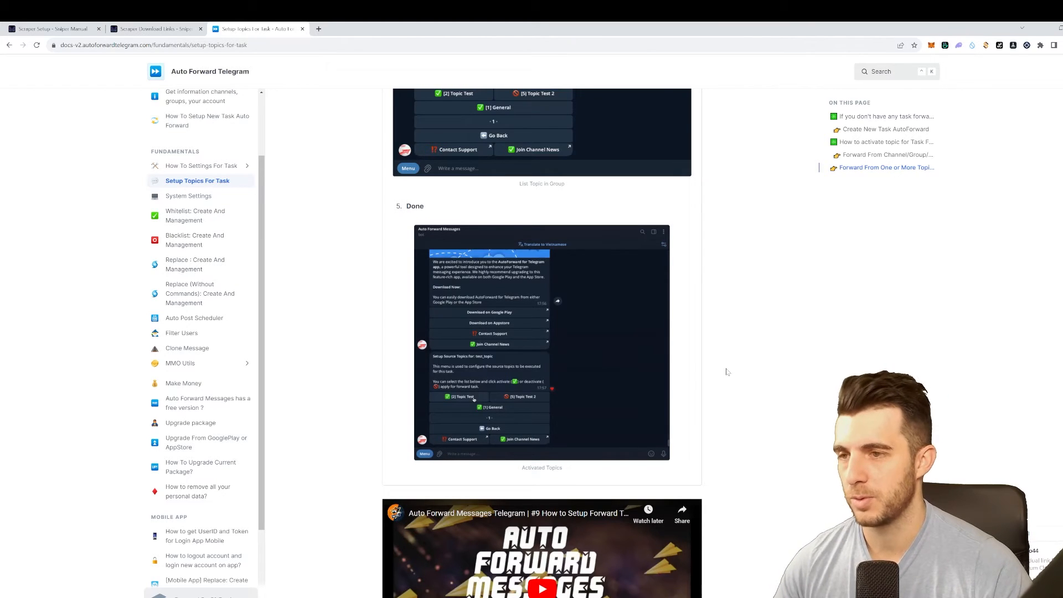
mouse_move(507, 396)
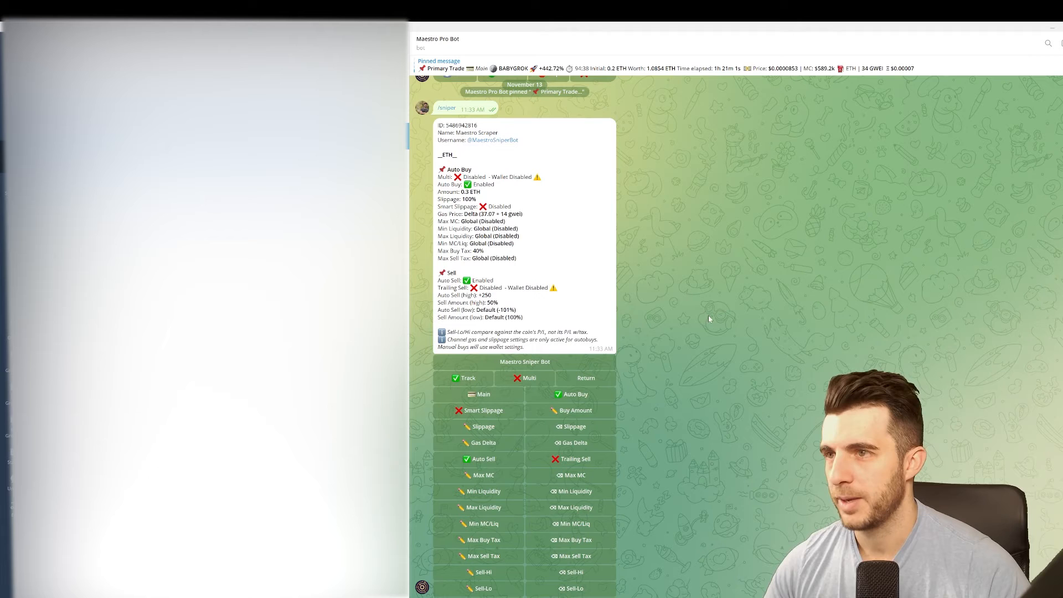
scroll("down", 3)
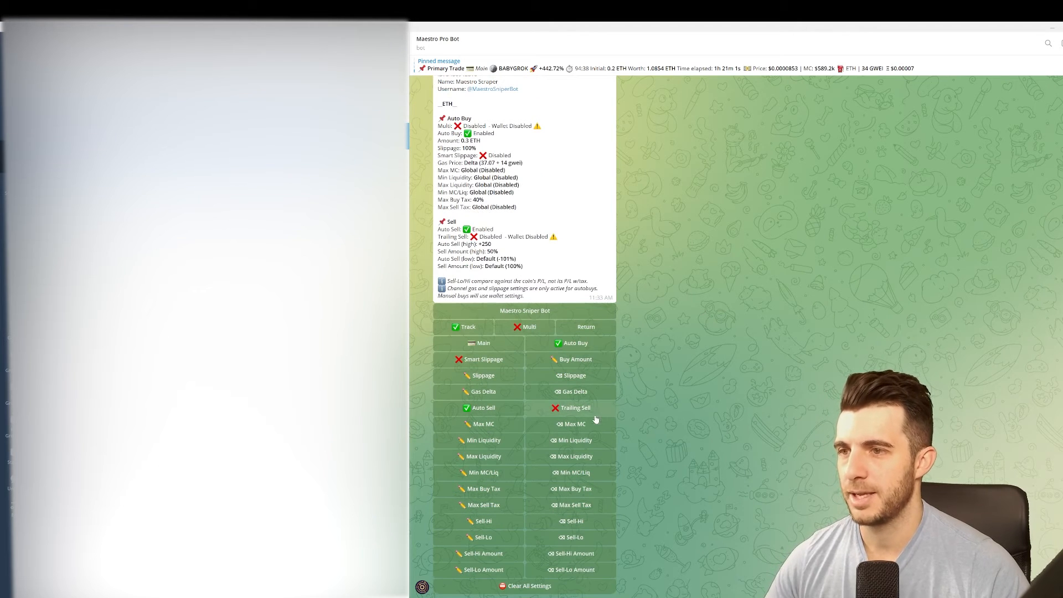
type("/sniper")
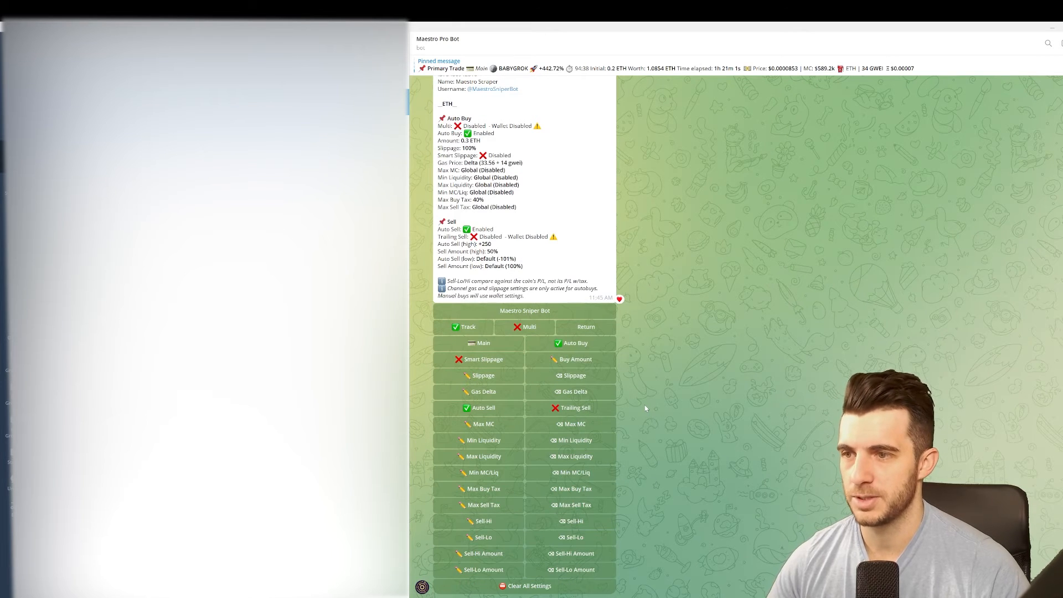
mouse_move(658, 391)
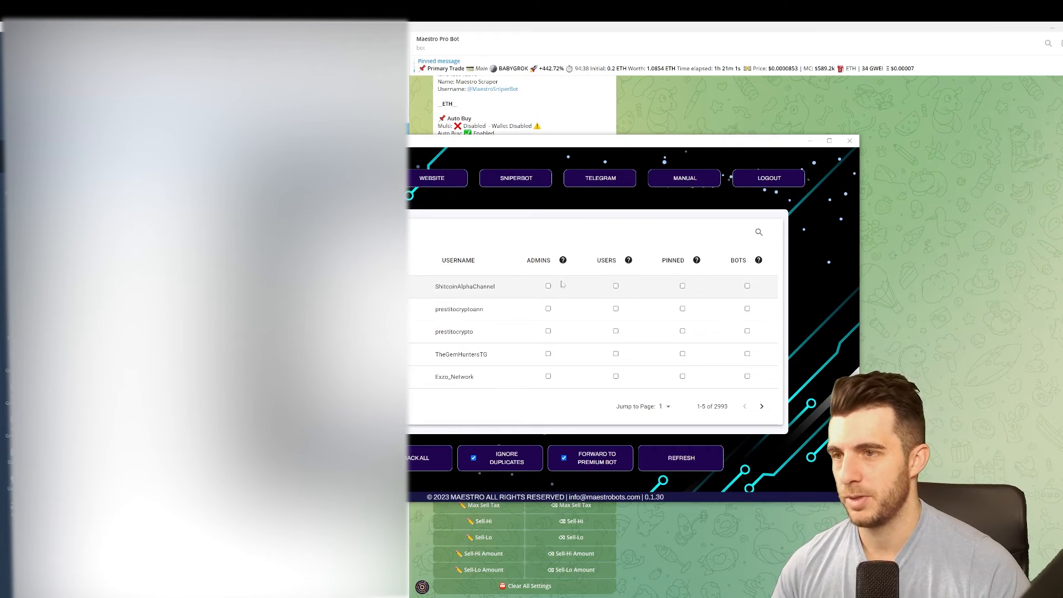
mouse_move(900, 333)
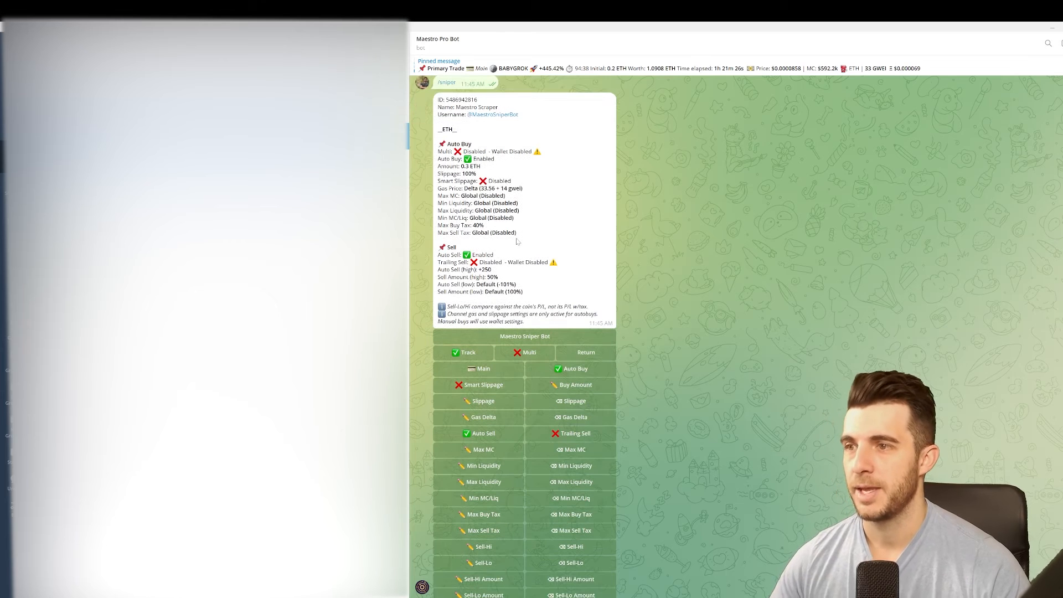
scroll("down", 3)
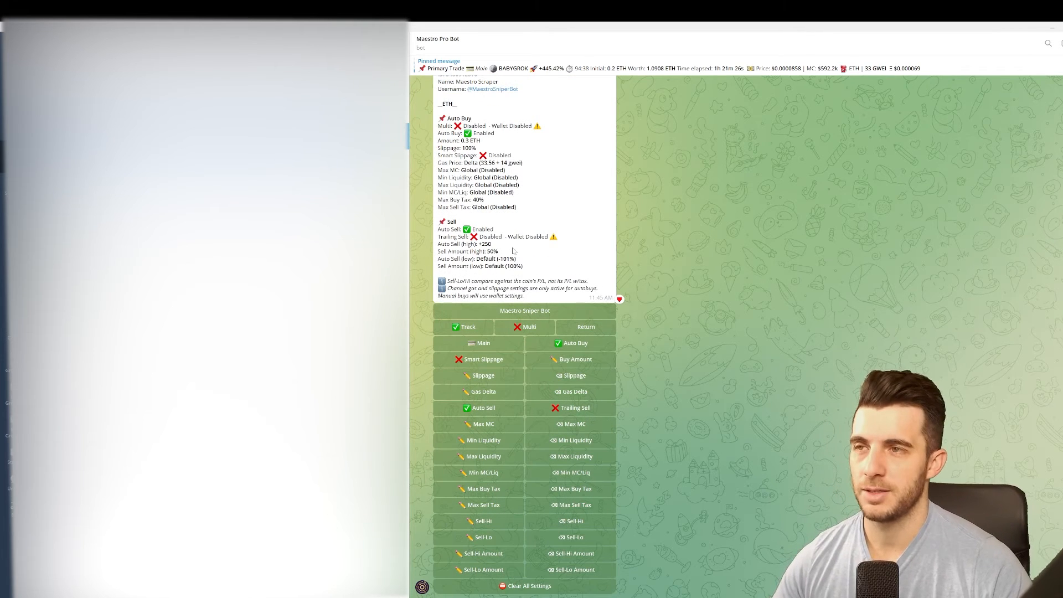
mouse_move(545, 261)
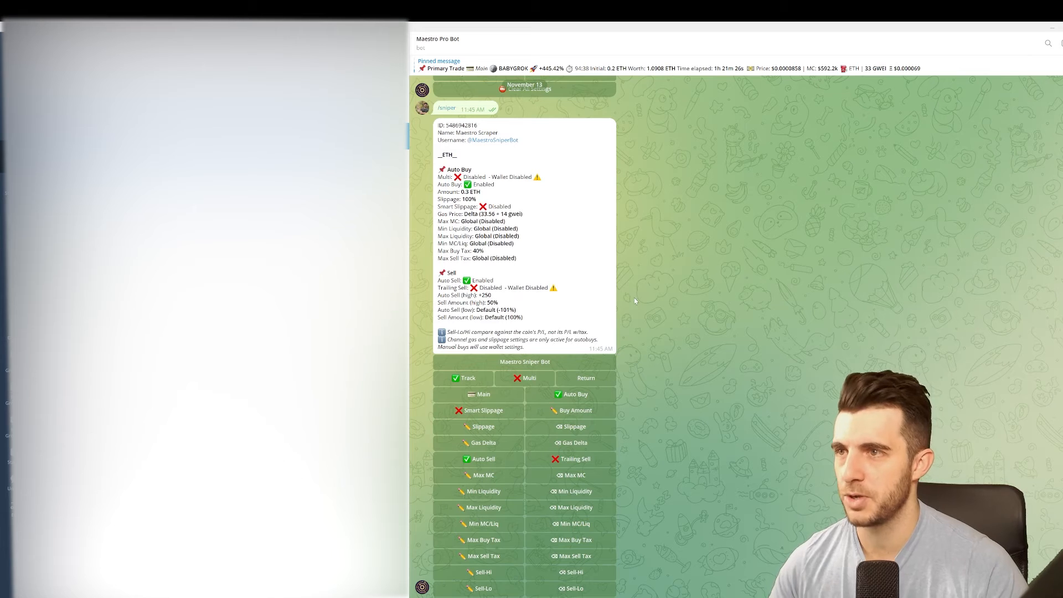
mouse_move(626, 293)
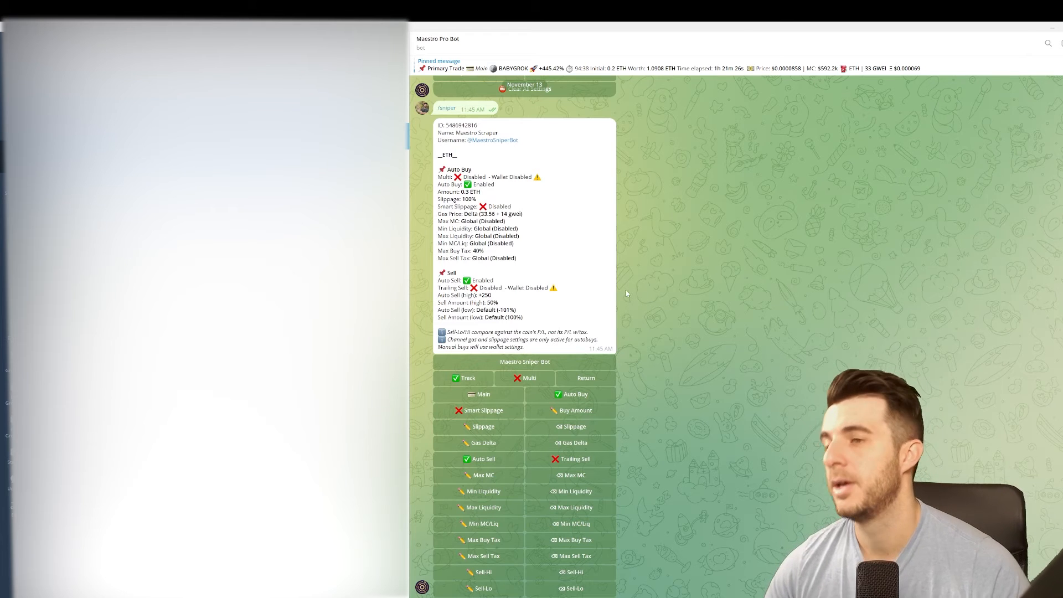
scroll("down", 3)
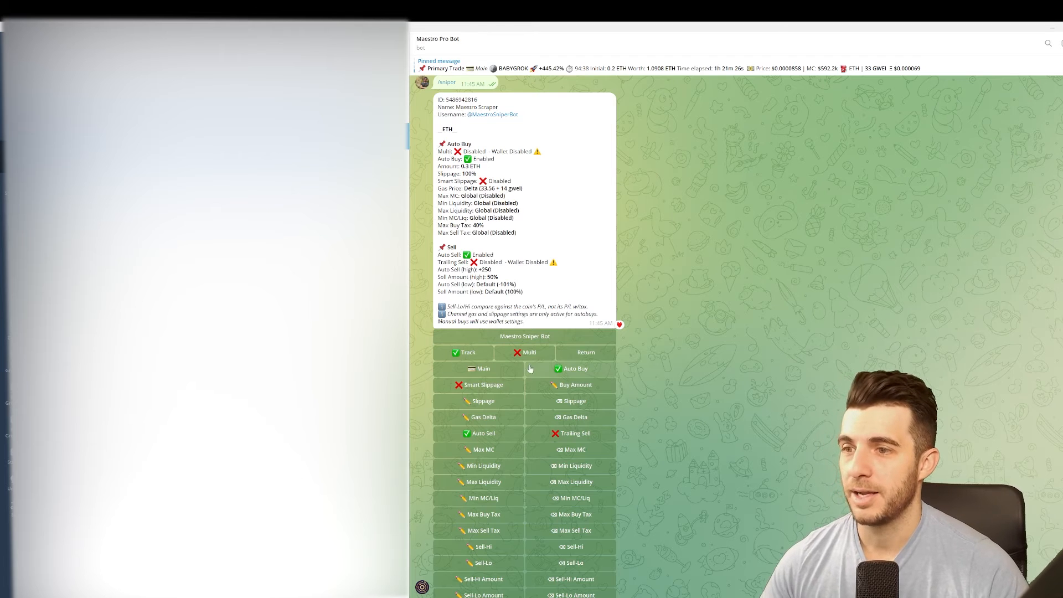
scroll("down", 3)
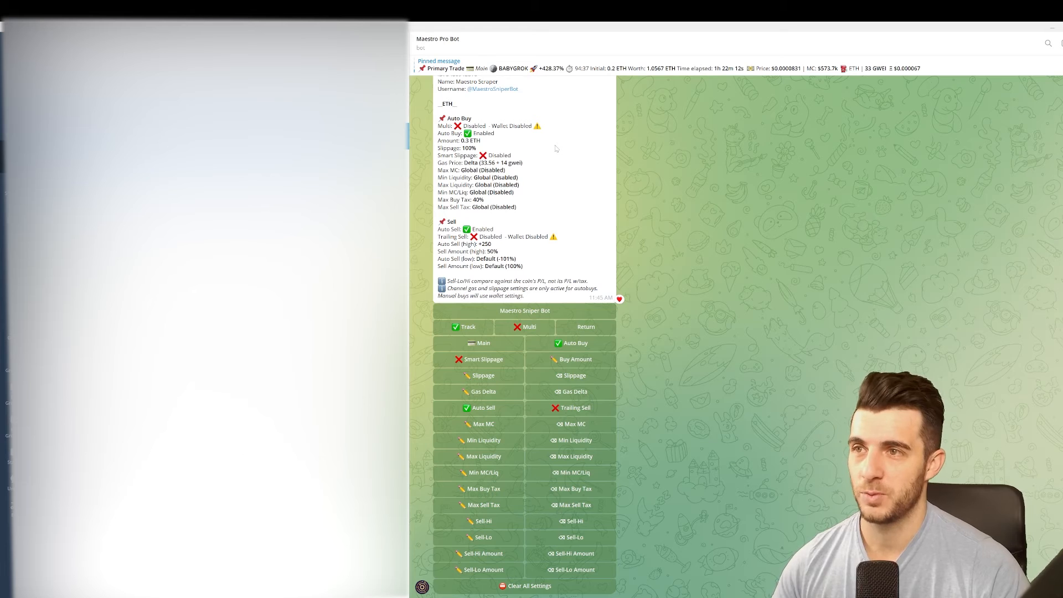
mouse_move(564, 151)
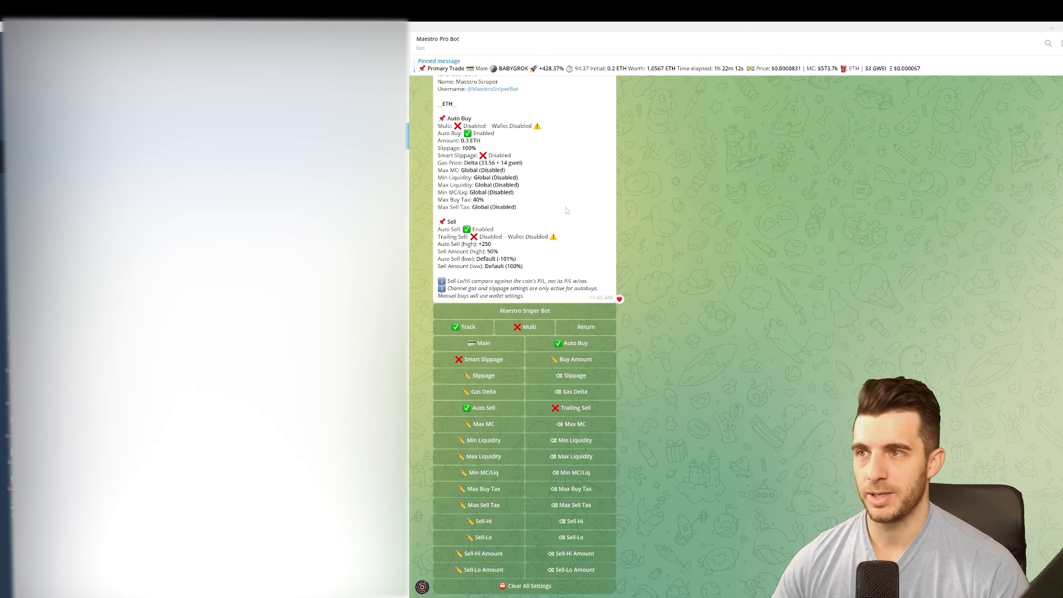
mouse_move(581, 202)
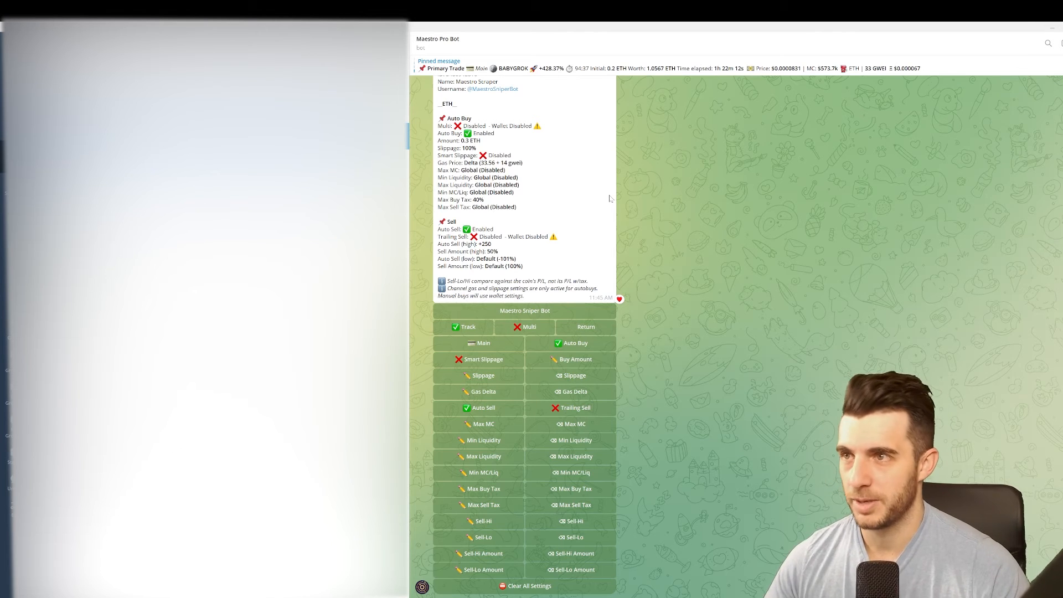
mouse_move(570, 194)
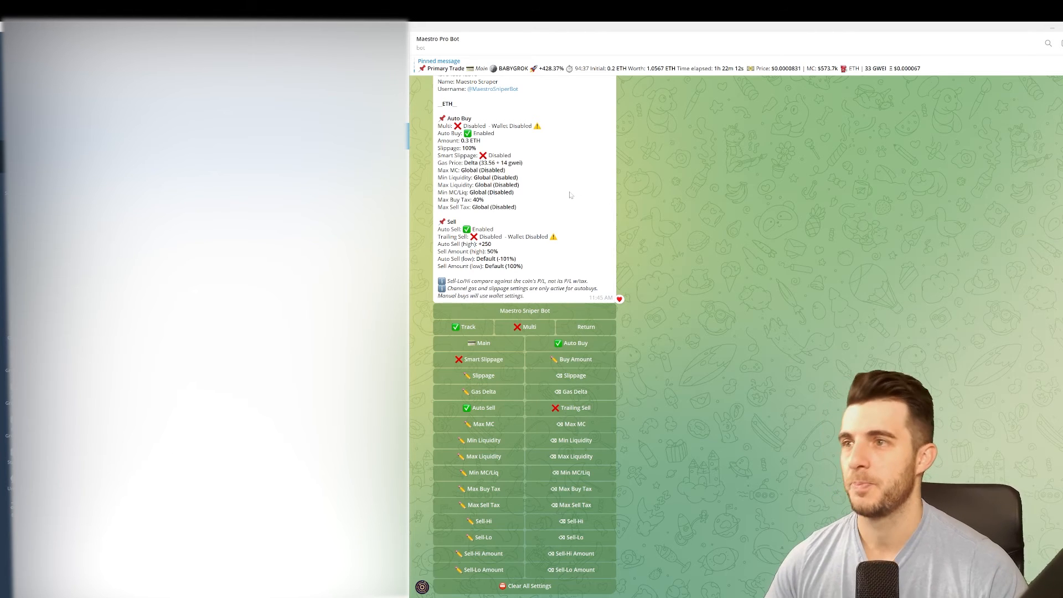
mouse_move(512, 144)
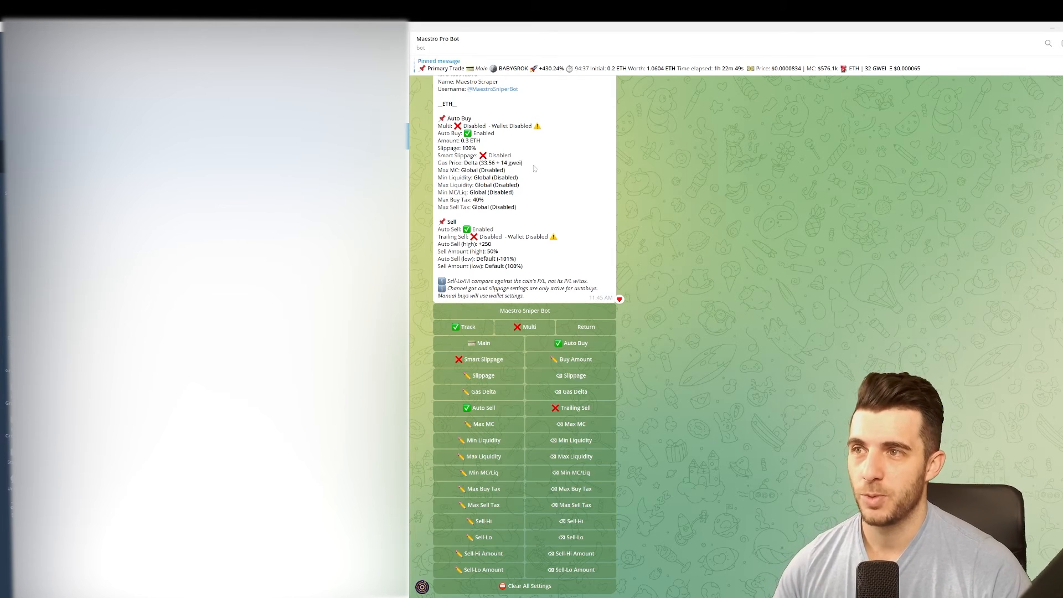
mouse_move(541, 170)
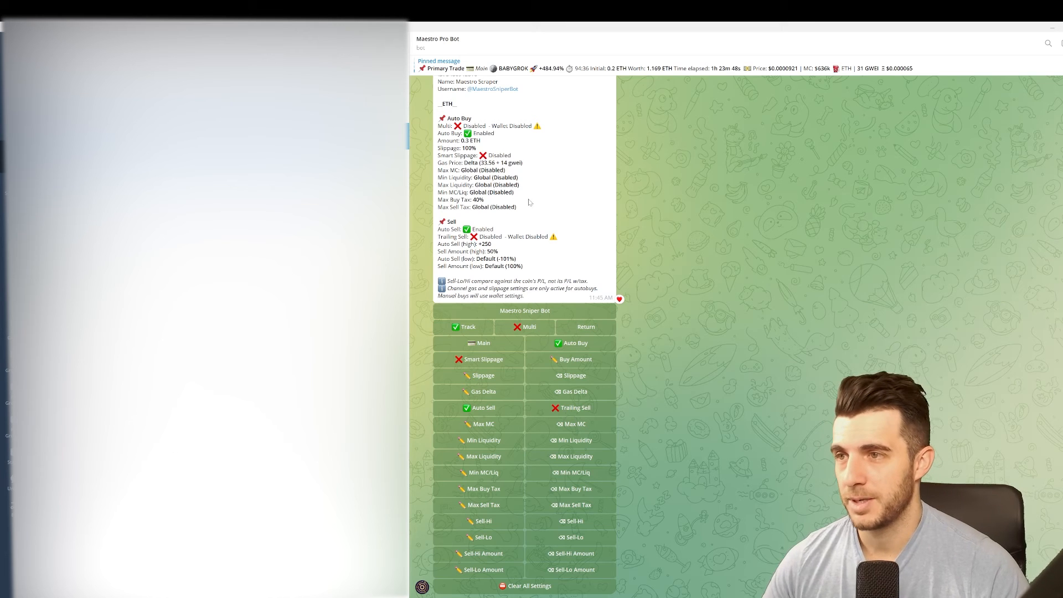
mouse_move(520, 197)
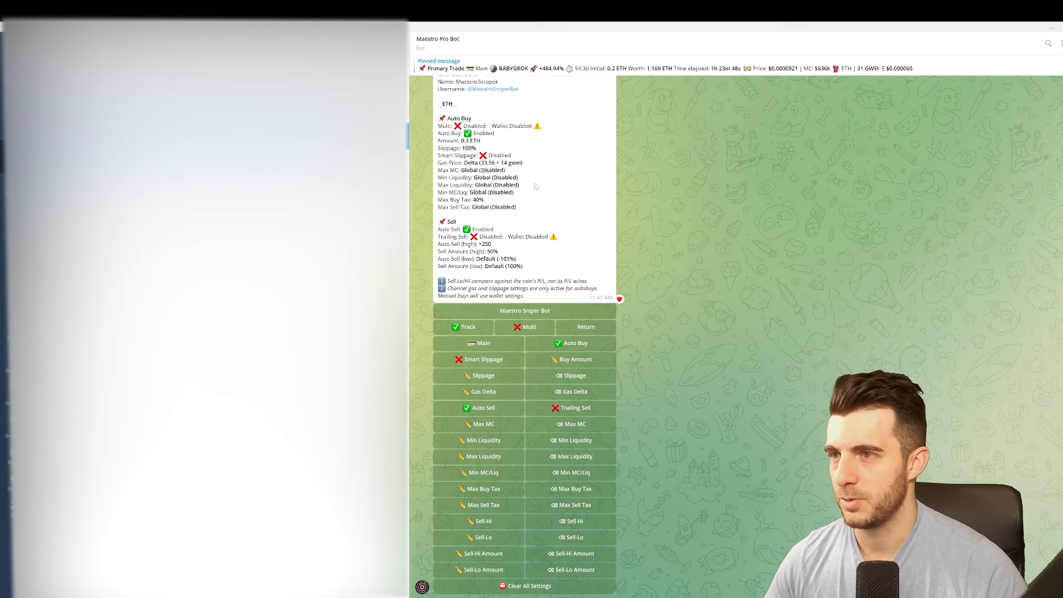
mouse_move(539, 213)
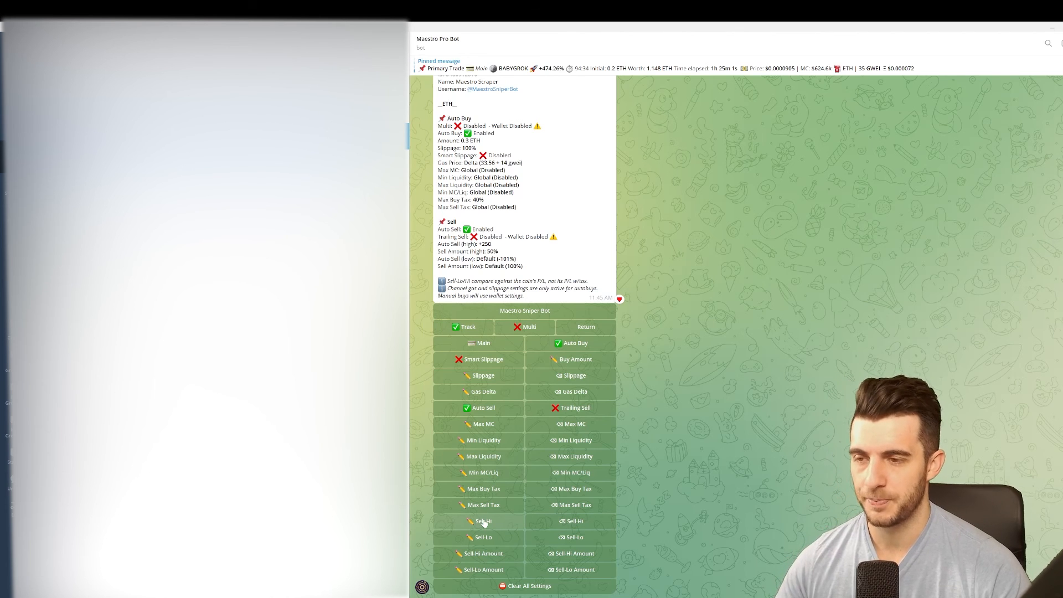
- Request Maestro Pro Bot's prompts for the Sell-Hi threshold and Sell-Hi Amount percentage
left_click(478, 521)
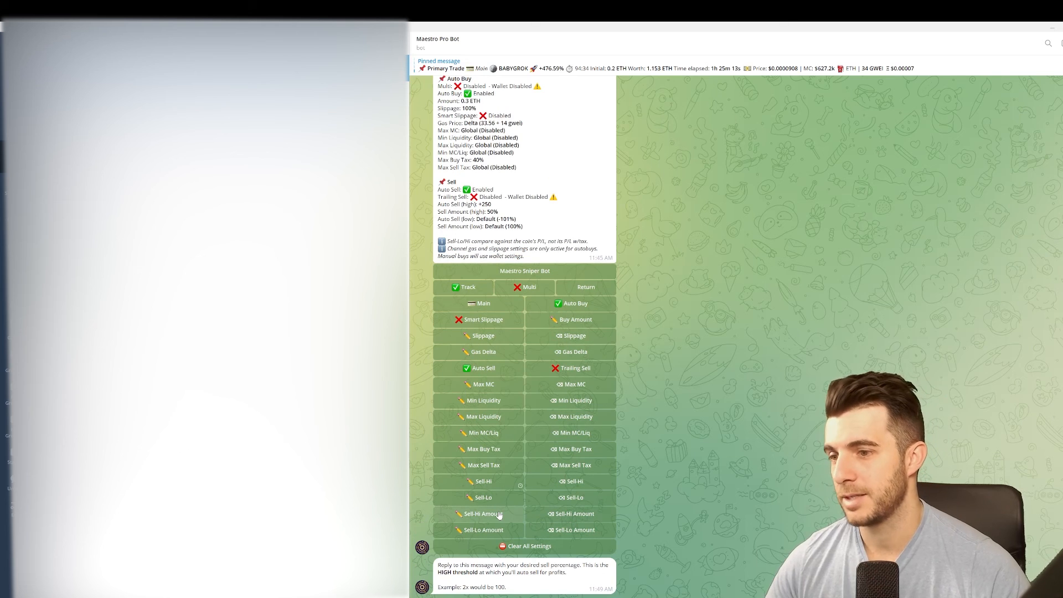
left_click(482, 513)
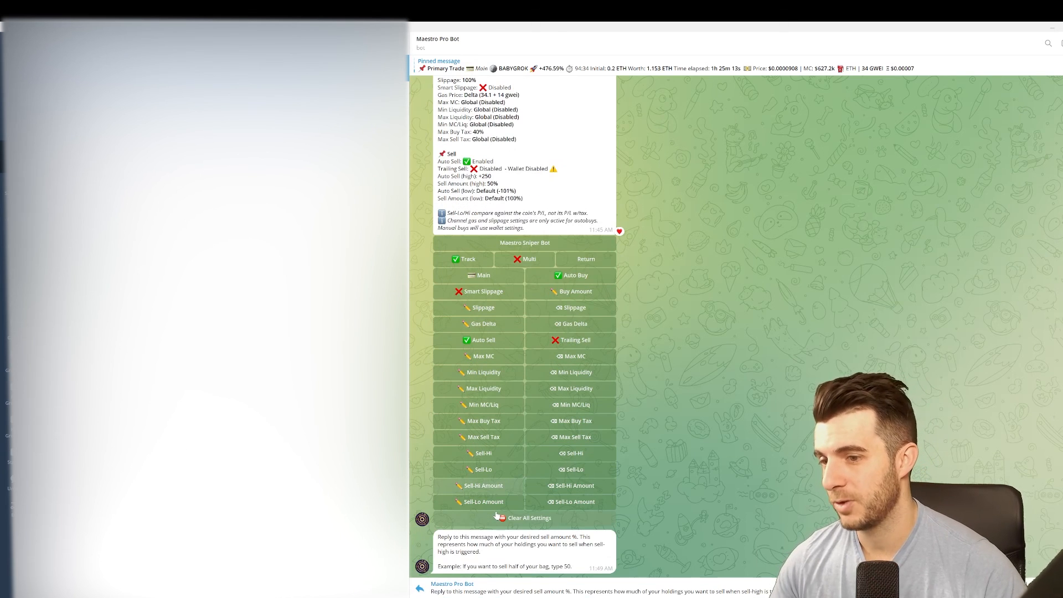